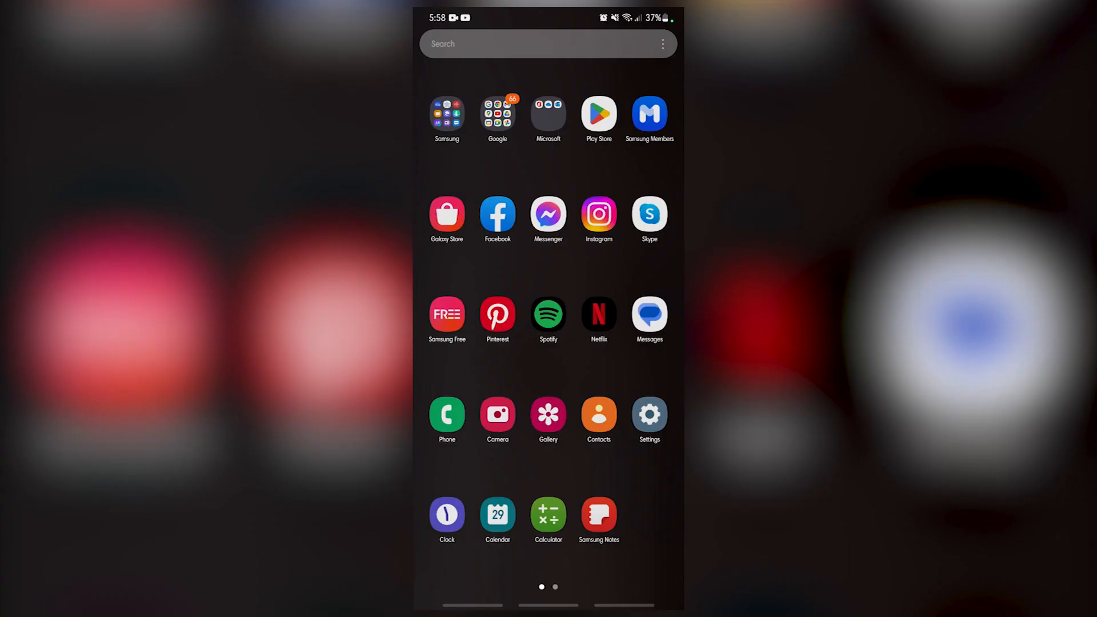
Open the Samsung apps folder in the app drawer, then return to the home screen
left_click(446, 113)
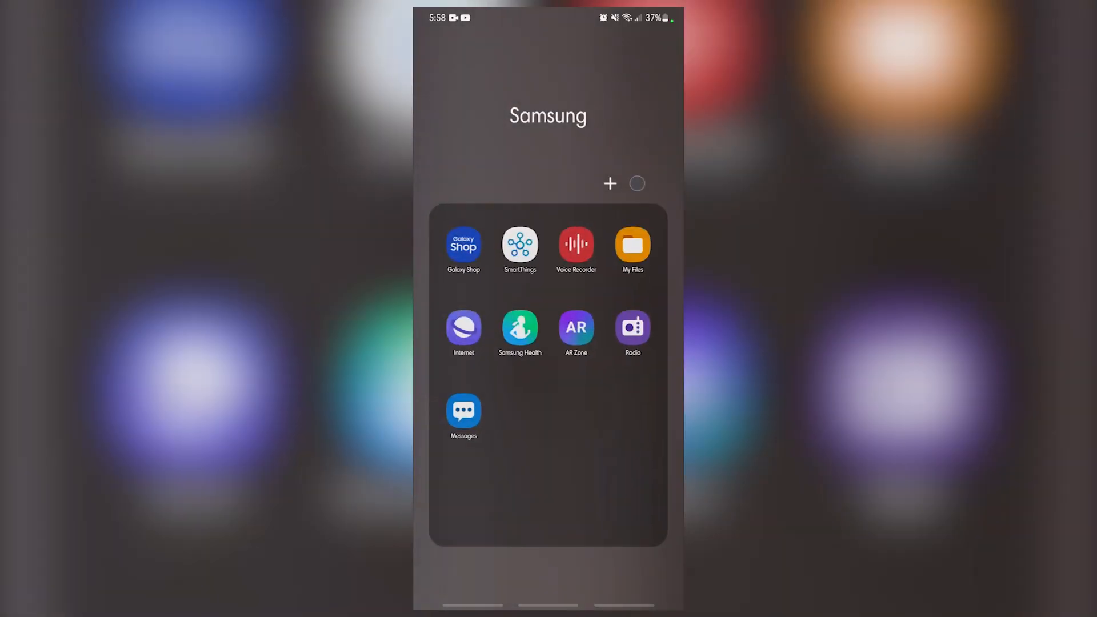
left_click(463, 327)
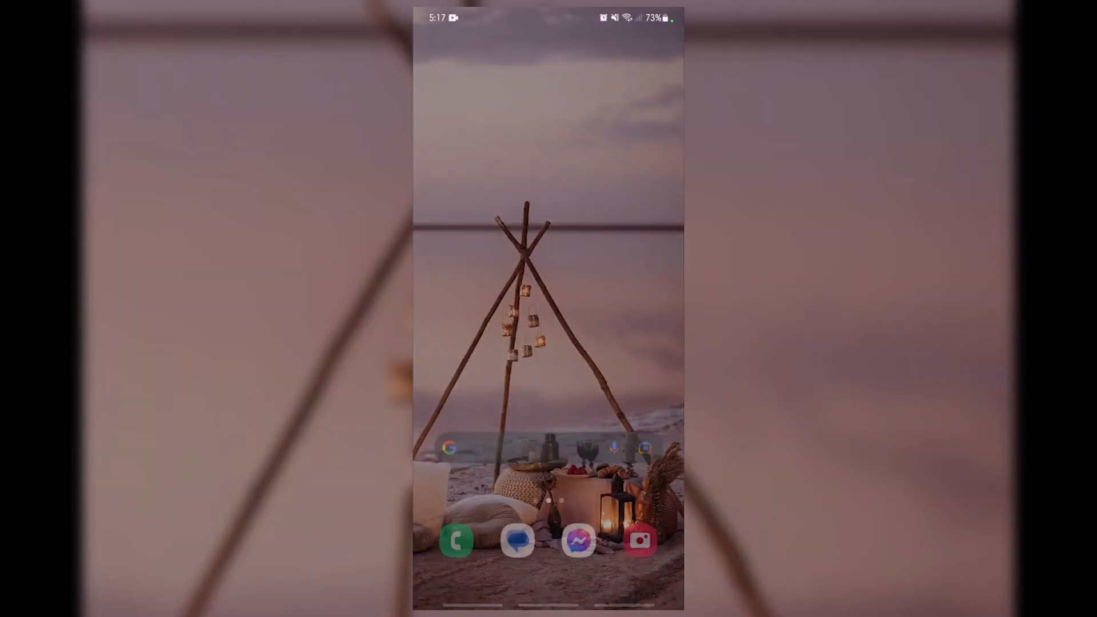
Search Settings for 'do' and open the Do not disturb result
scroll("up", 3)
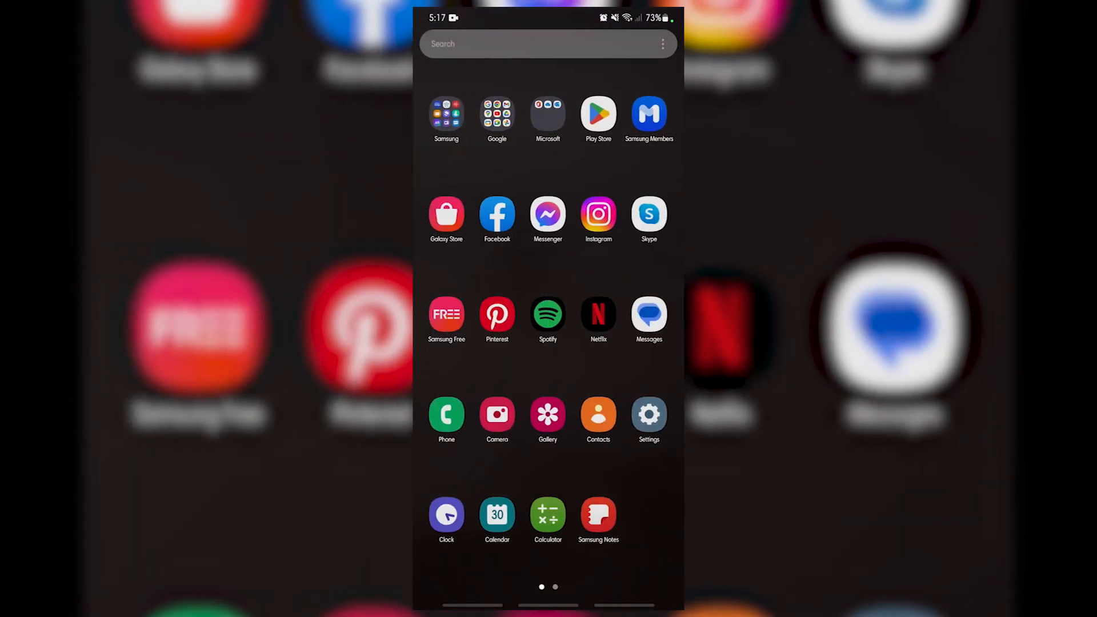
left_click(648, 414)
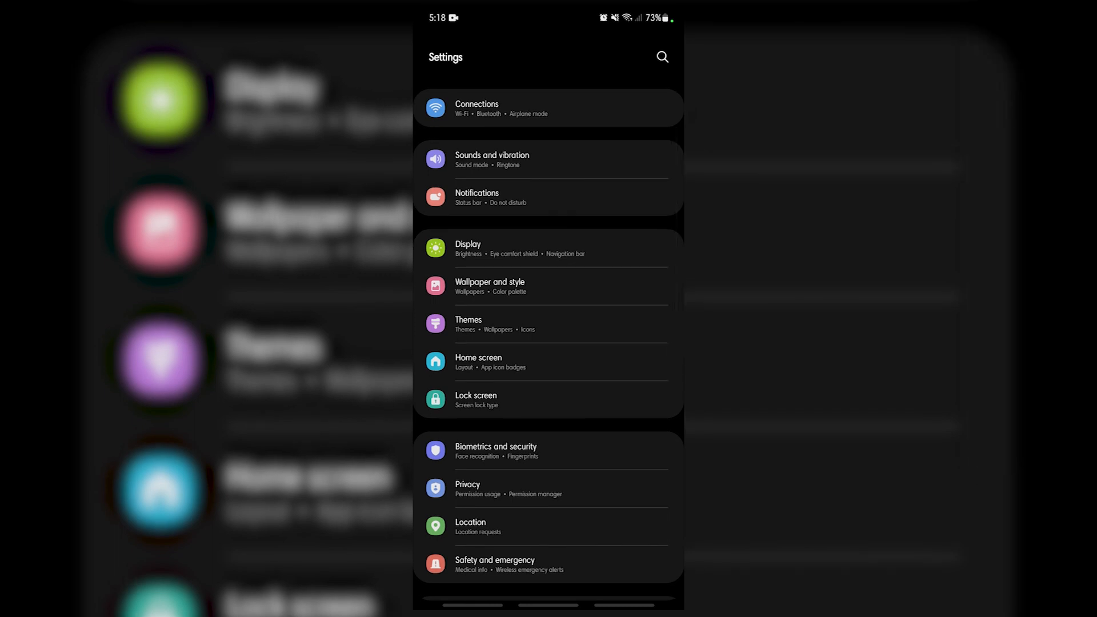
left_click(661, 57)
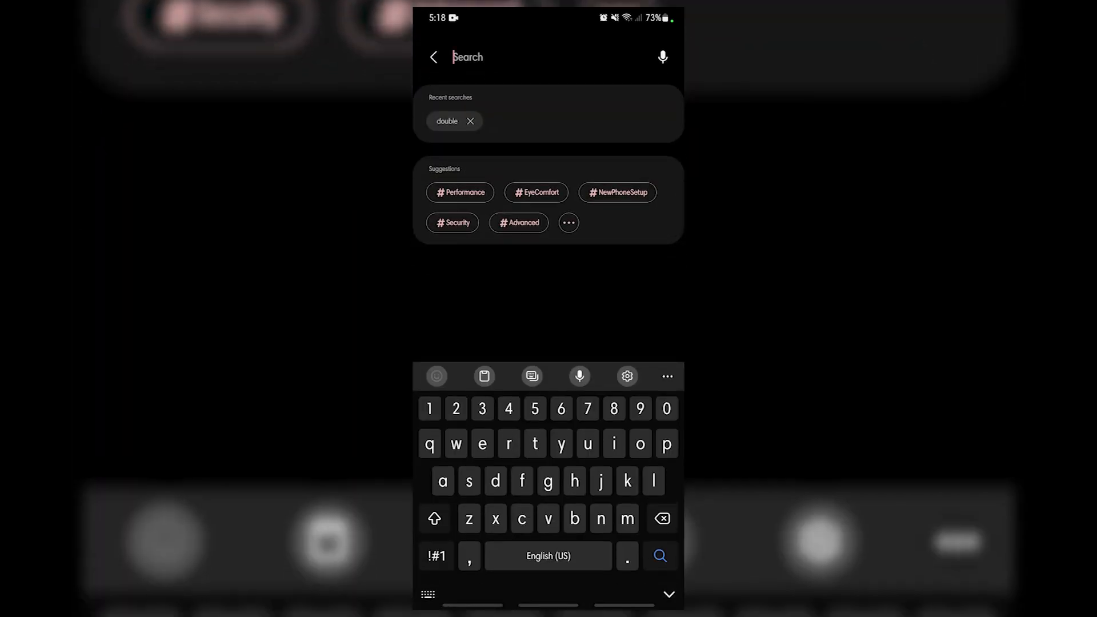
type("do")
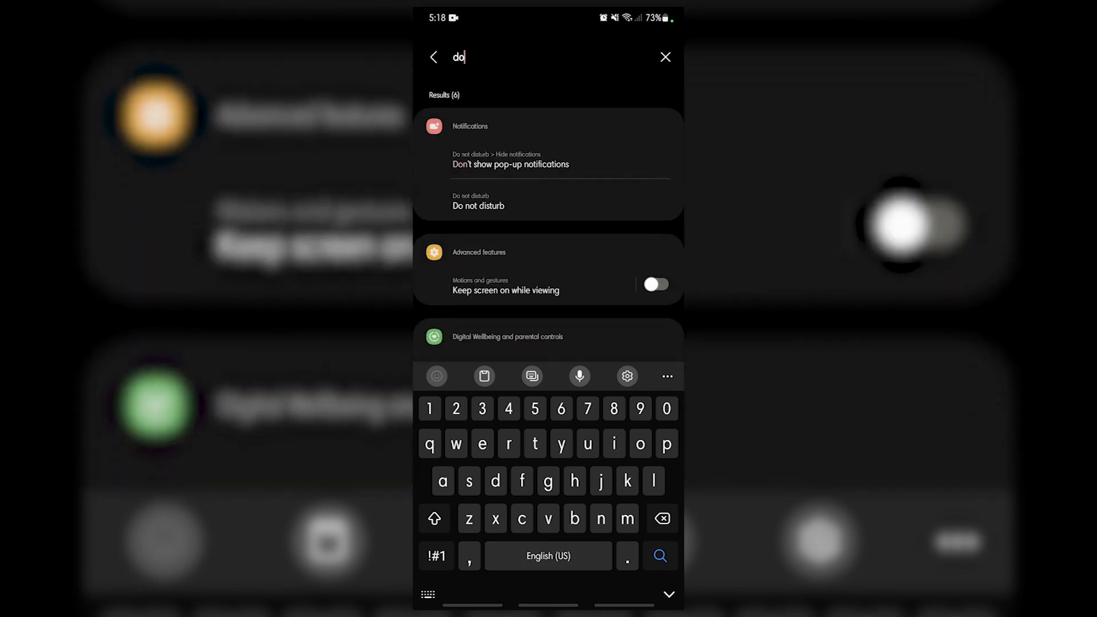
left_click(478, 205)
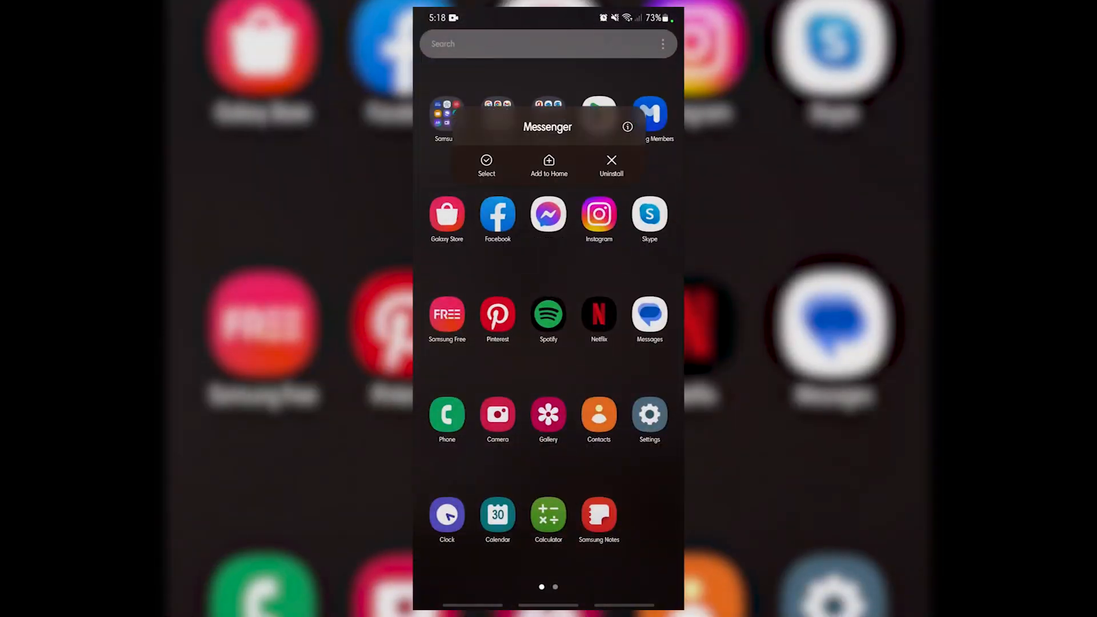
Clear Messenger's cache and stored data from its app Storage page
left_click(627, 127)
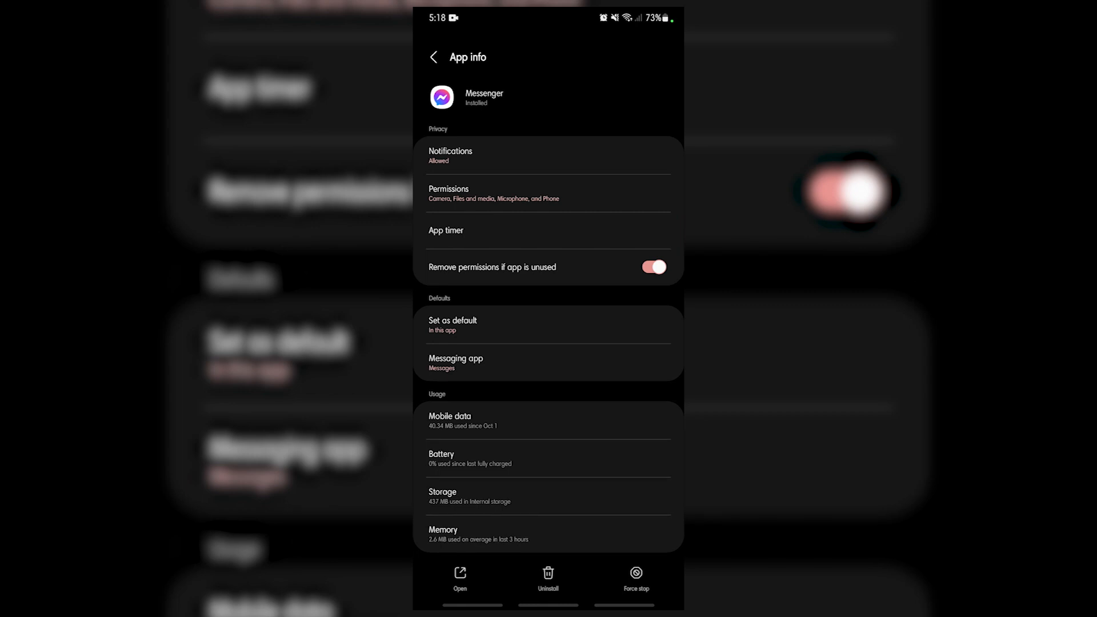
left_click(548, 496)
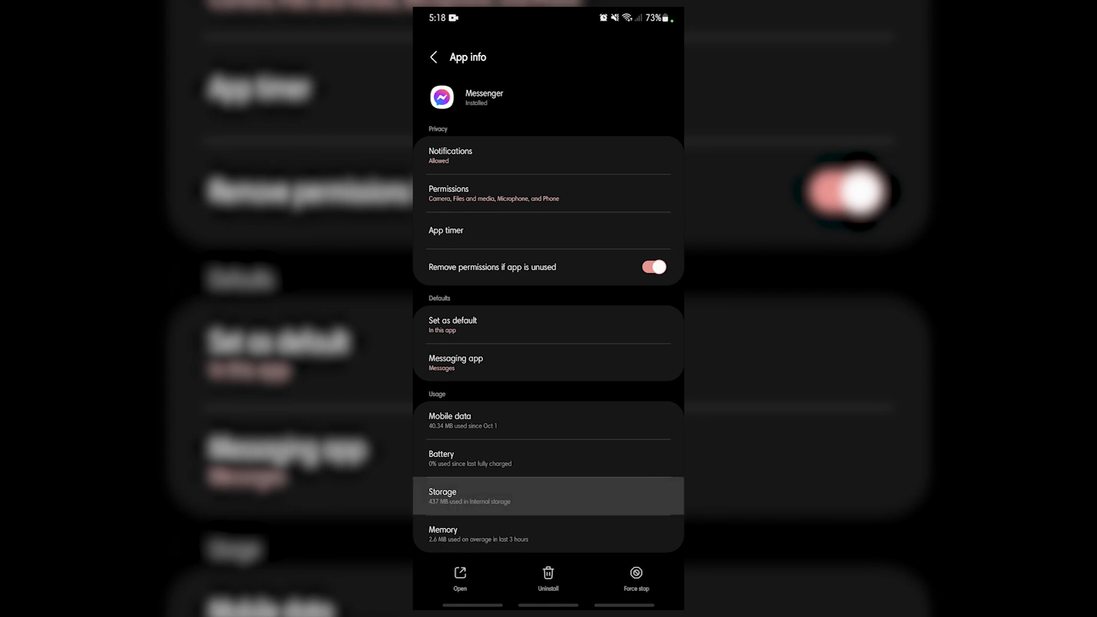
left_click(548, 496)
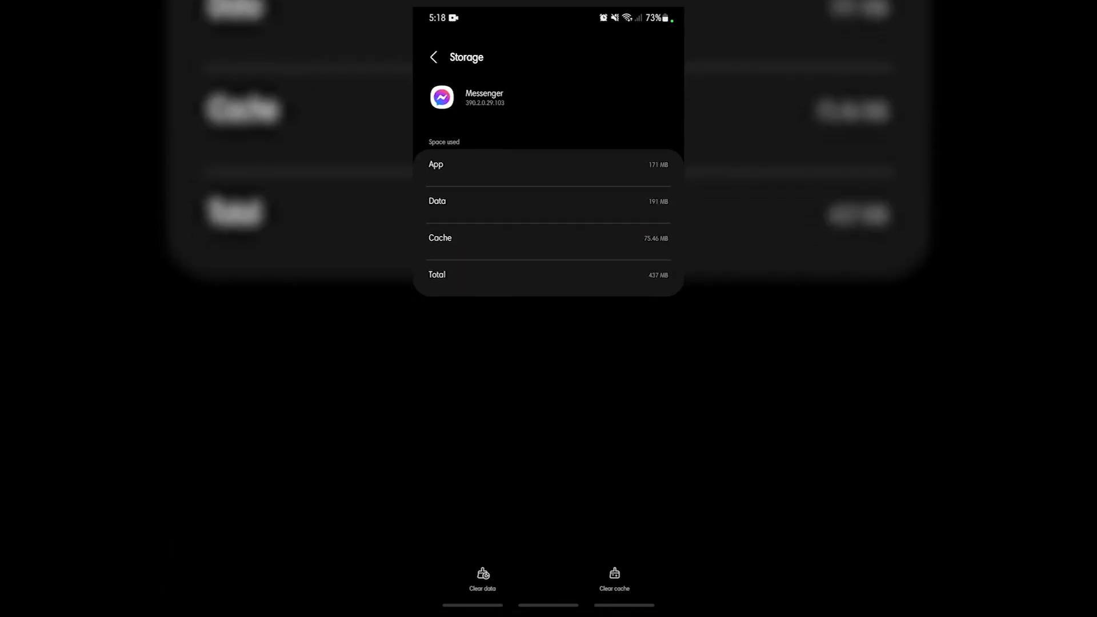
left_click(614, 579)
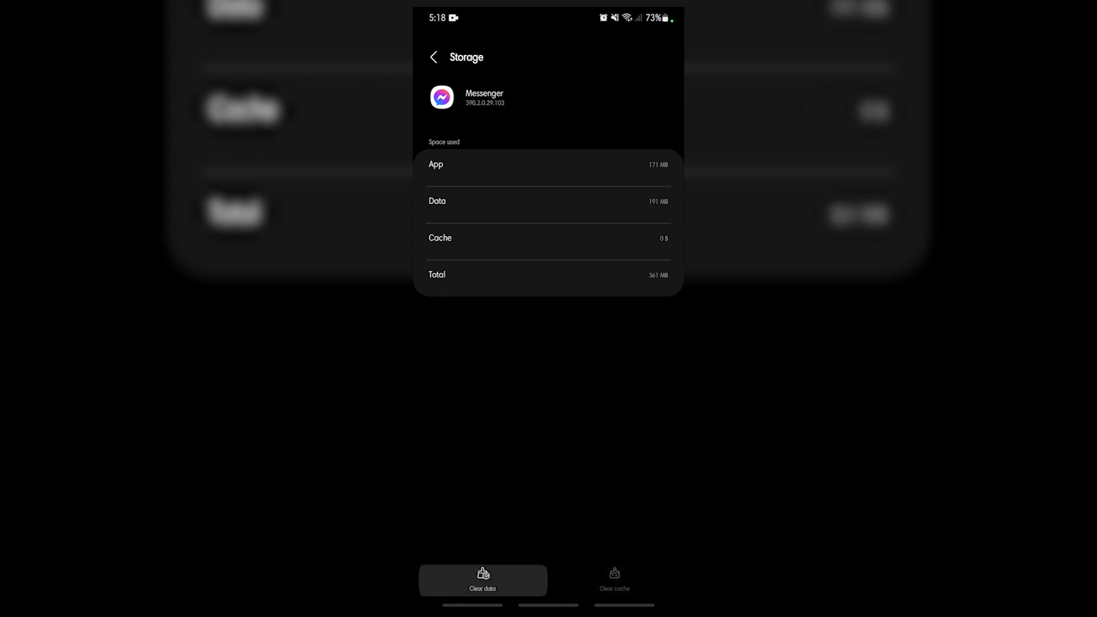
left_click(482, 580)
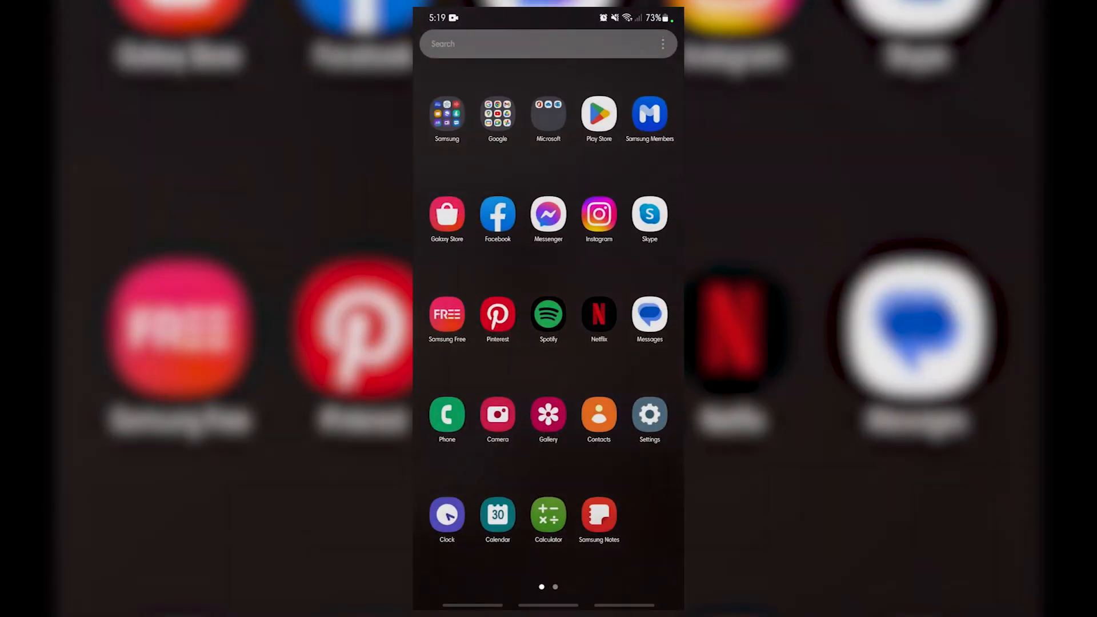
Browse the installed apps list in Play Store's Manage apps & device
left_click(599, 114)
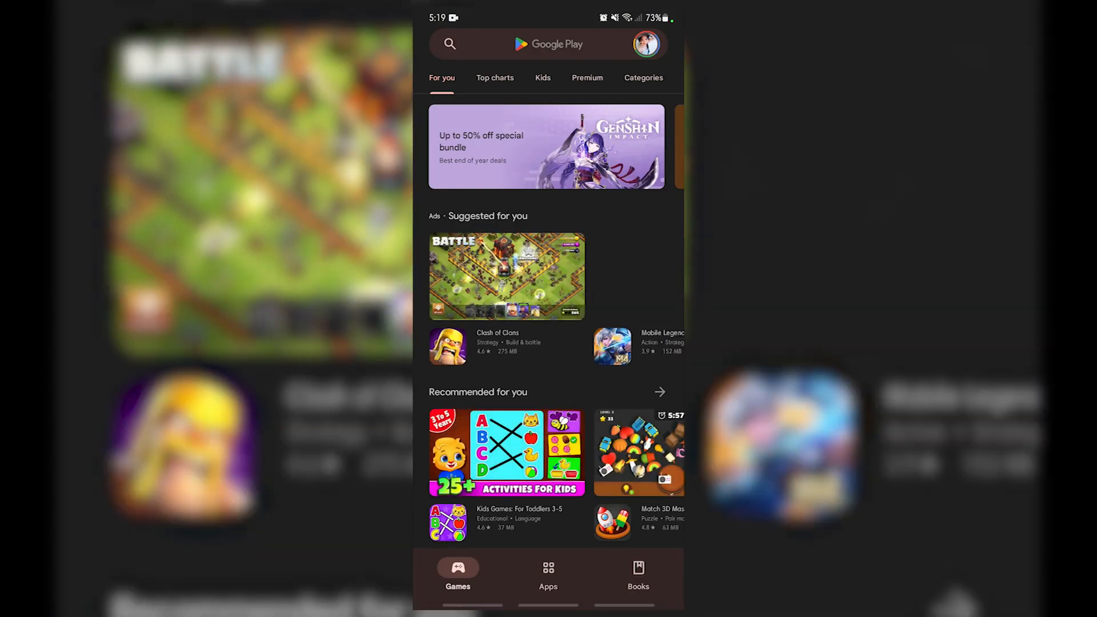
left_click(646, 43)
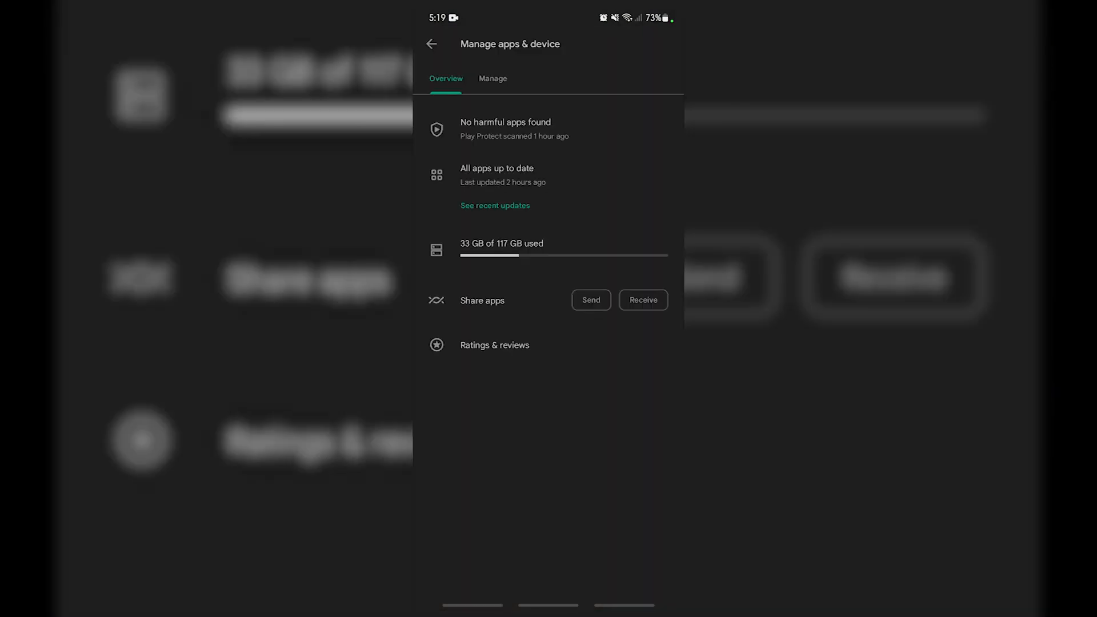
left_click(493, 78)
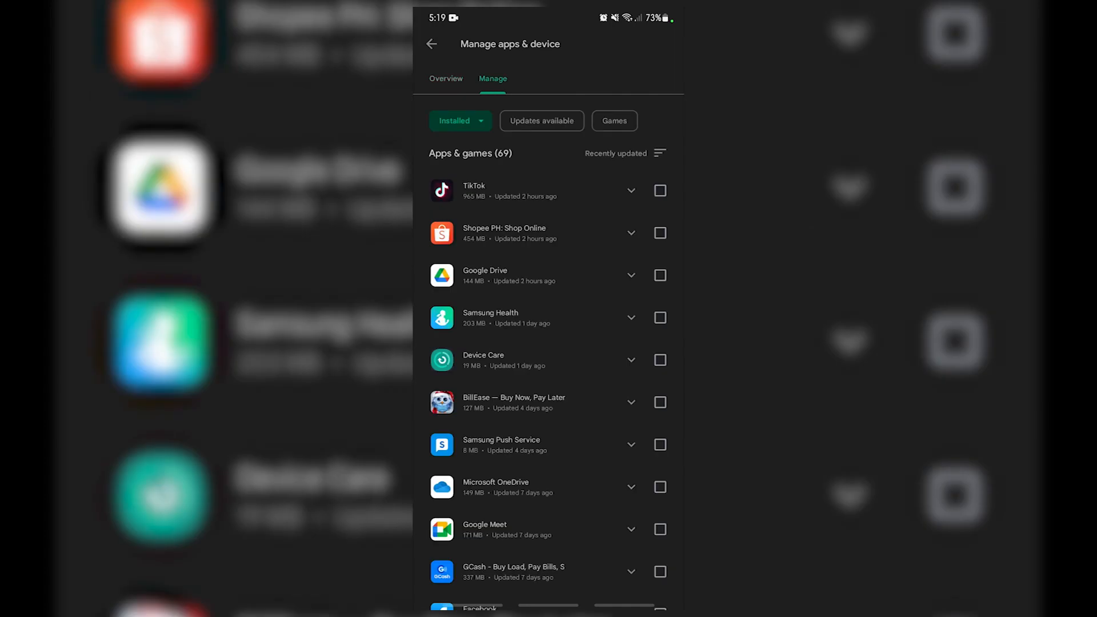
scroll("down", 3)
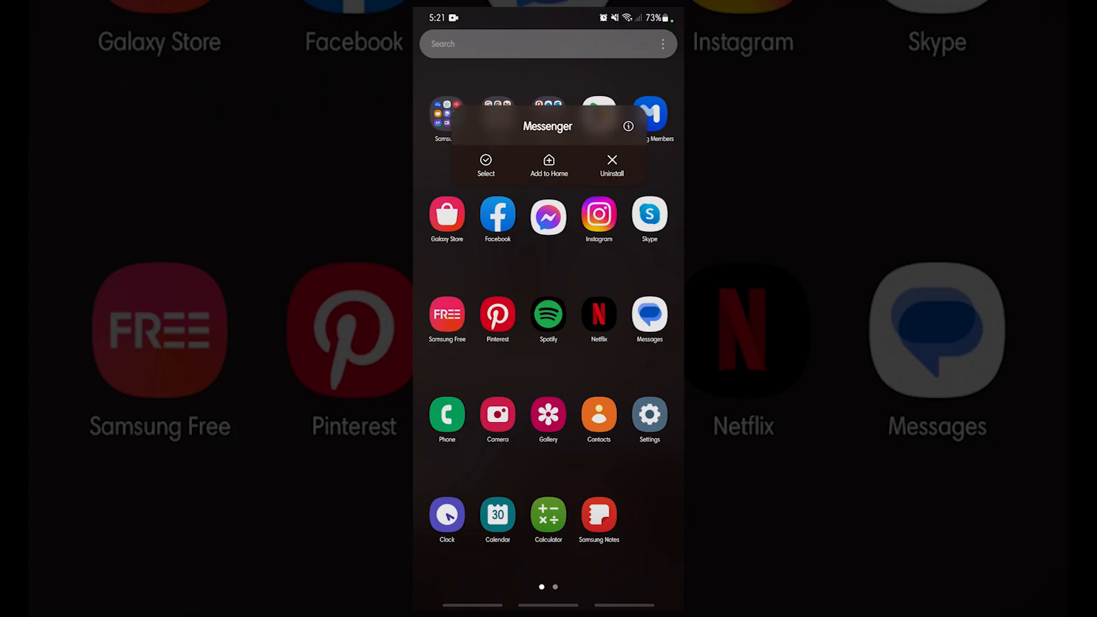
Check Messenger's mobile data usage (32.20 MB, background data allowed), then return to Settings
left_click(629, 126)
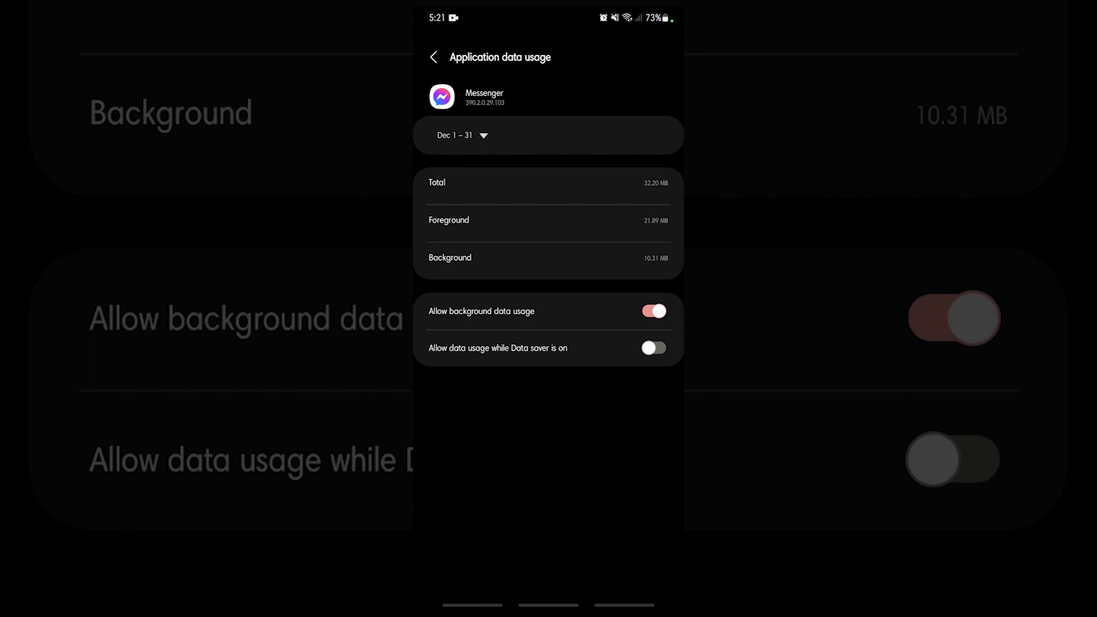
left_click(433, 57)
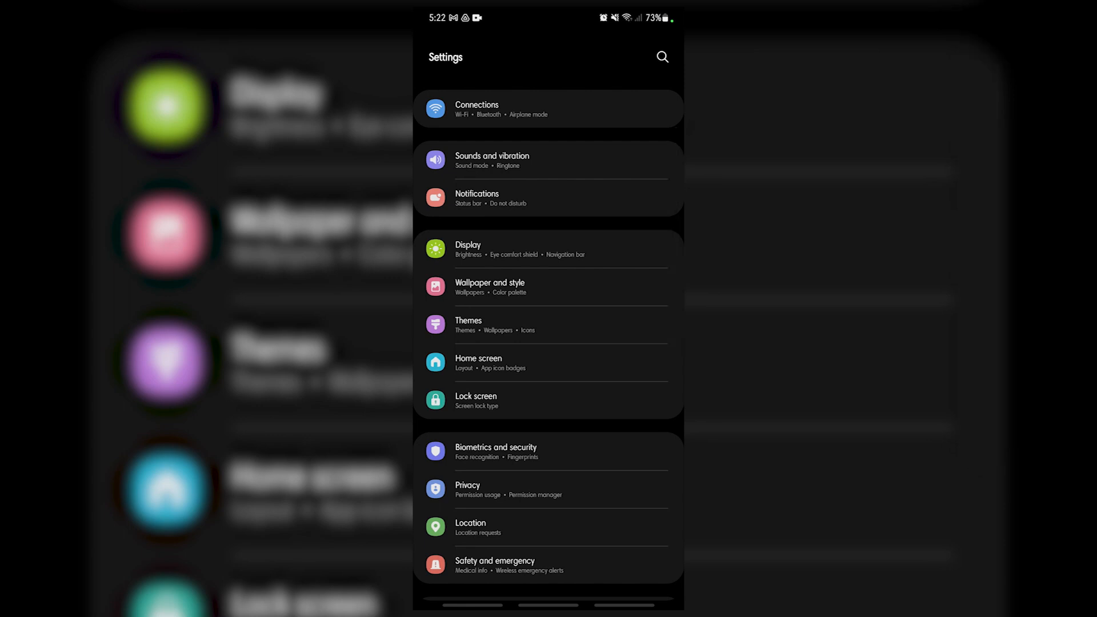
Turn Power saving on in the Battery settings, then switch it back off
scroll("down", 3)
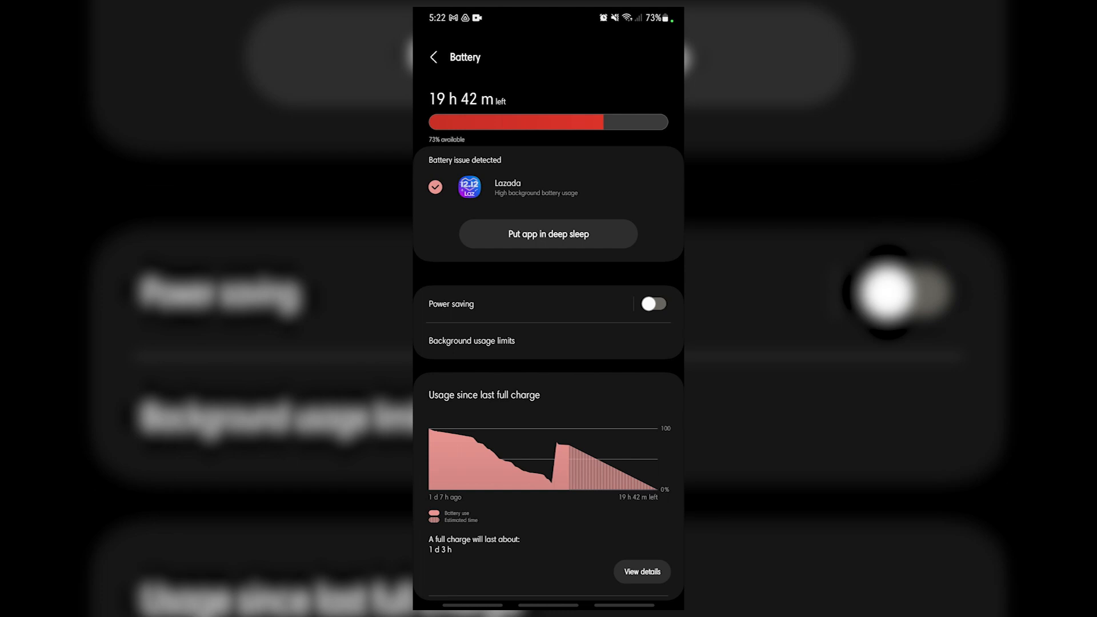
left_click(654, 303)
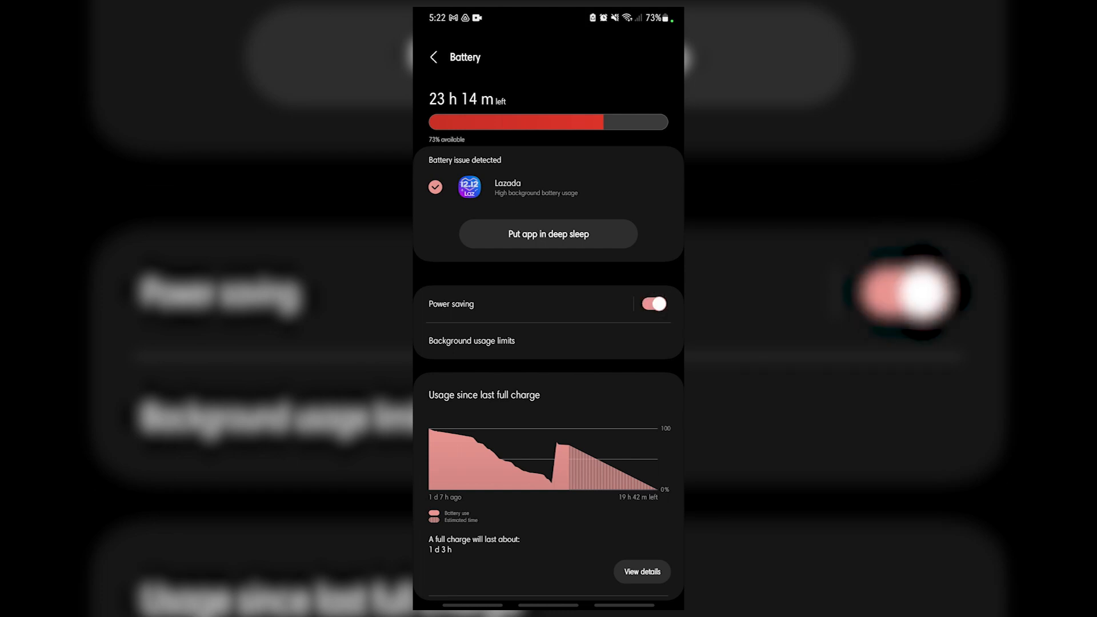
left_click(653, 303)
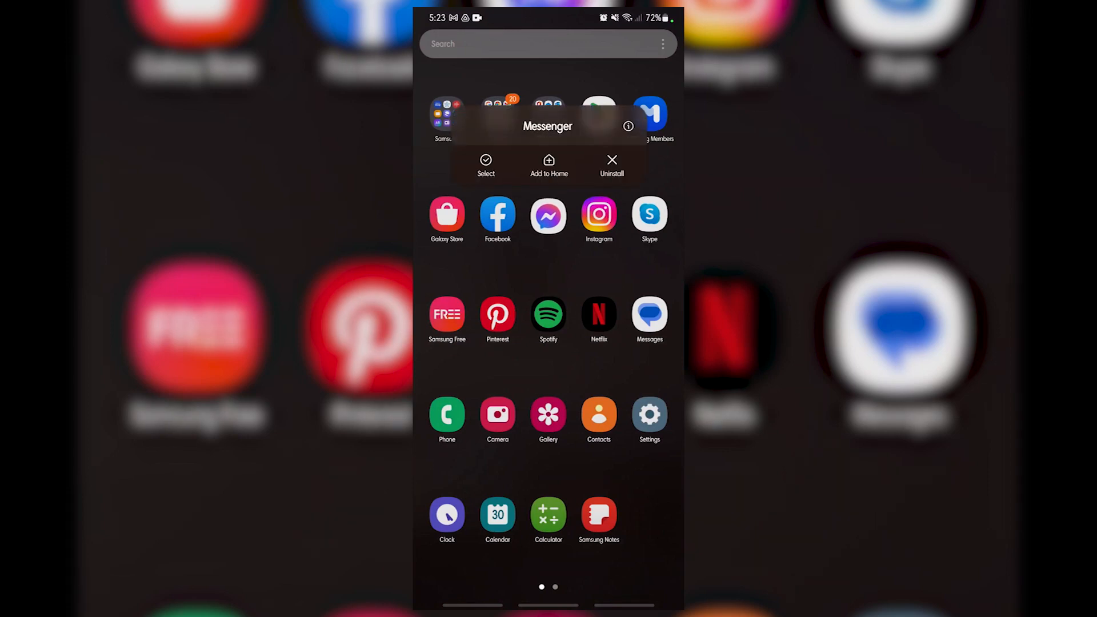
Confirm uninstalling Messenger, then launch the Google Play Store
left_click(612, 165)
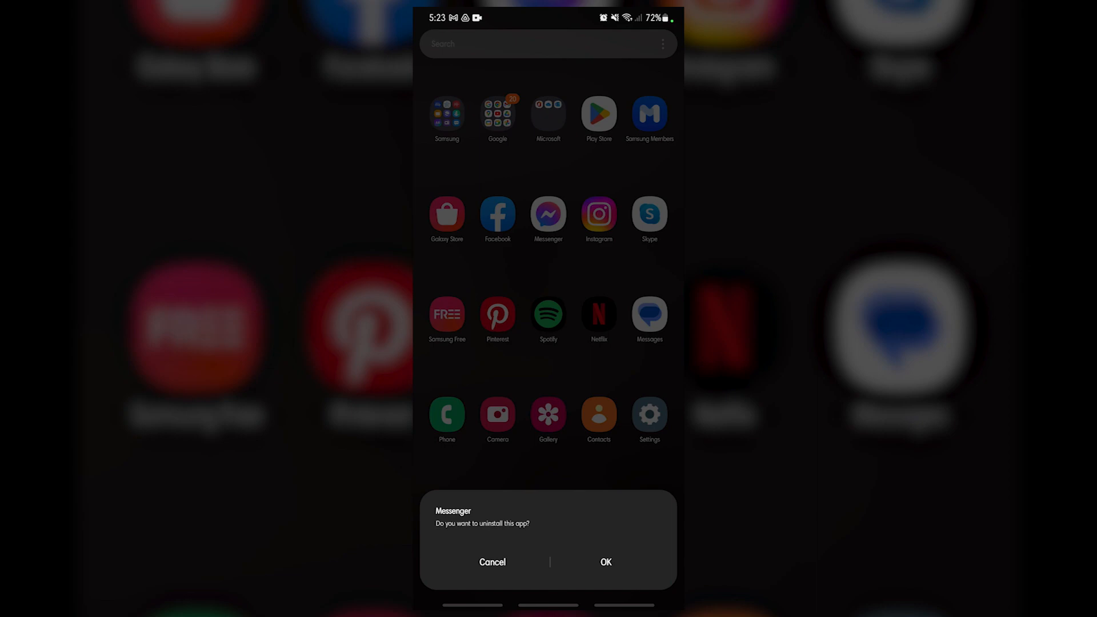
left_click(492, 562)
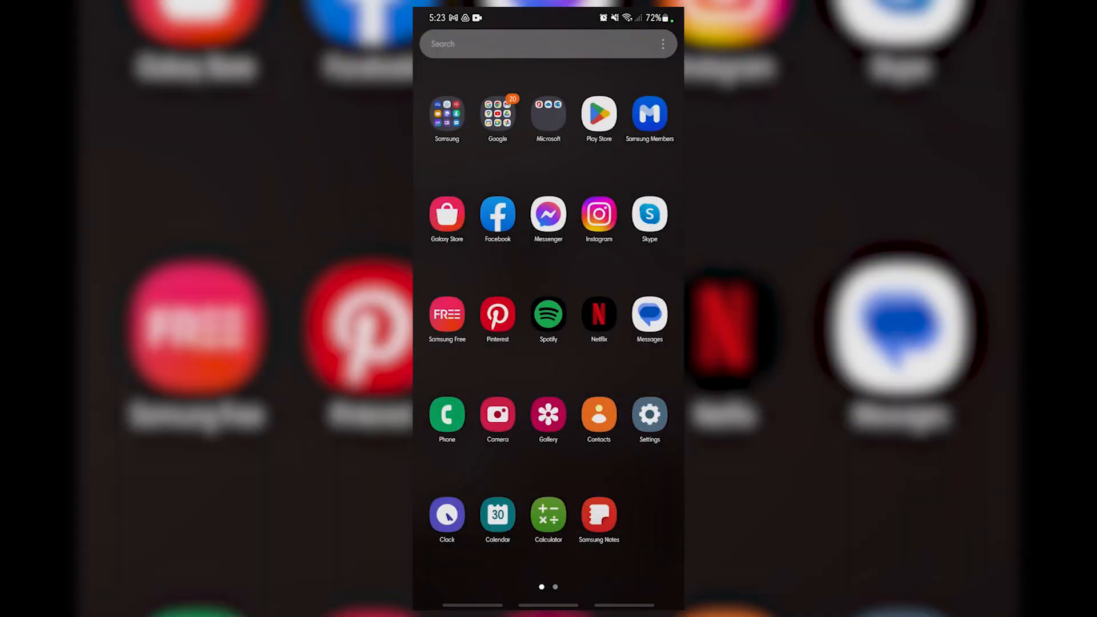
left_click(598, 112)
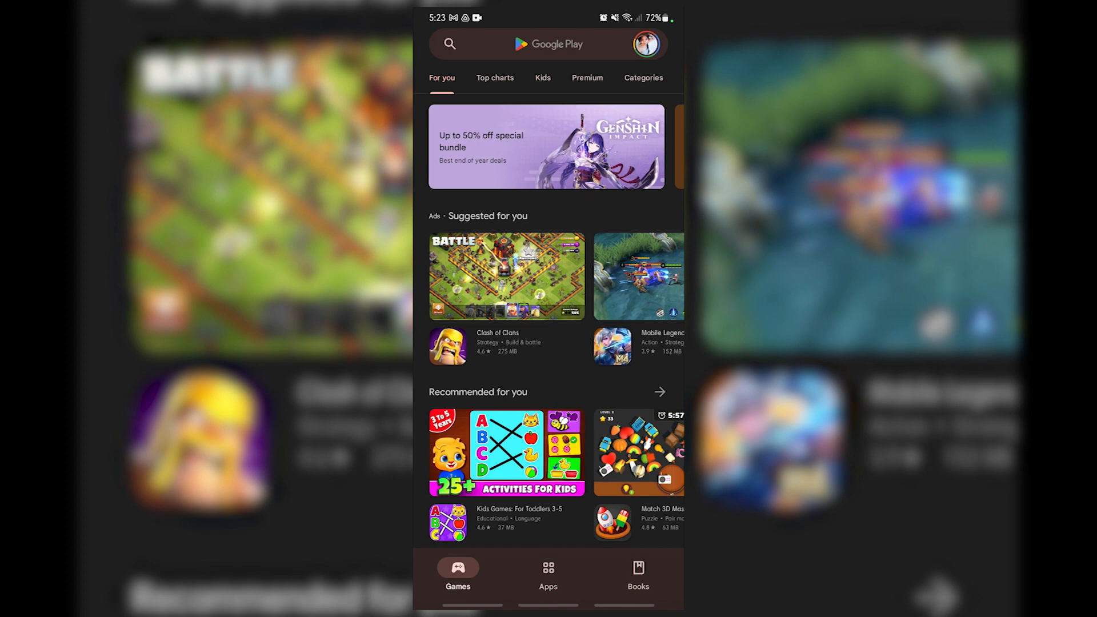